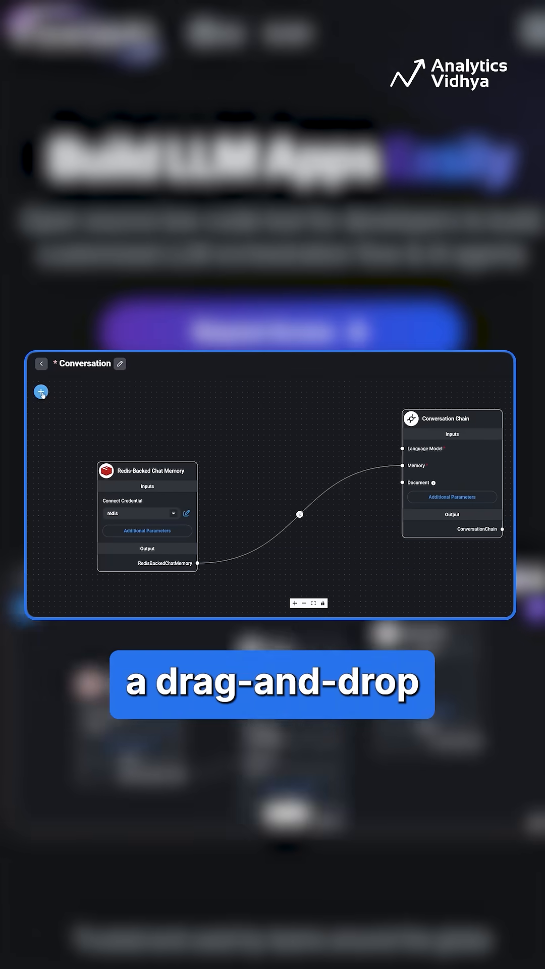
# Step: Add a ChatOpenAI node with temperature 0.9 and select the openai credential
pyautogui.click(41, 392)
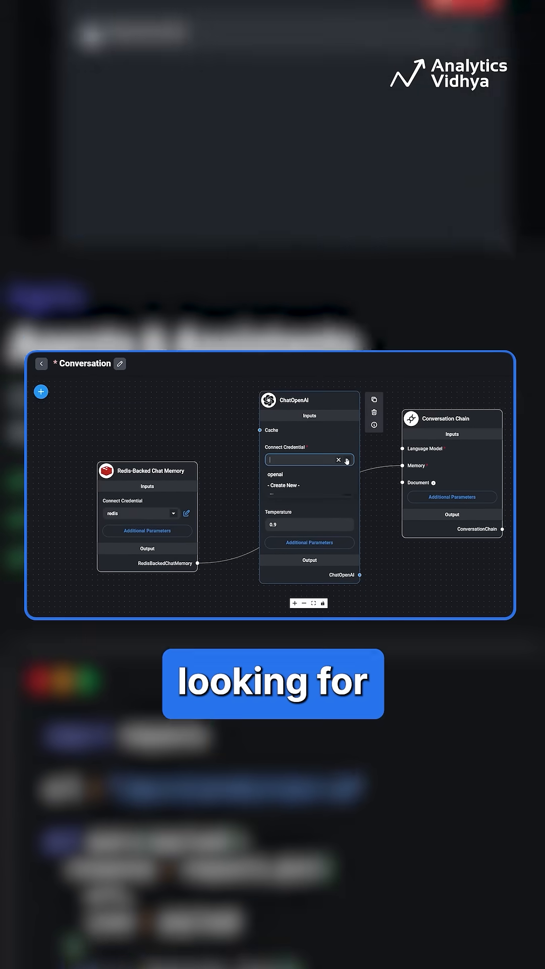
pyautogui.click(275, 474)
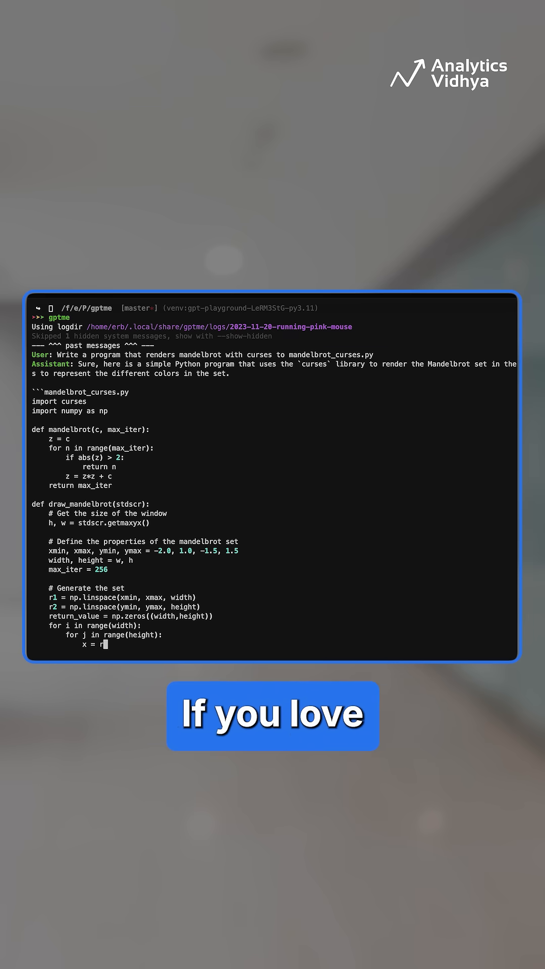
# Step: Scroll through gptme's generated Mandelbrot curses code for mandelbrot_curses.py
pyautogui.scroll(-3)
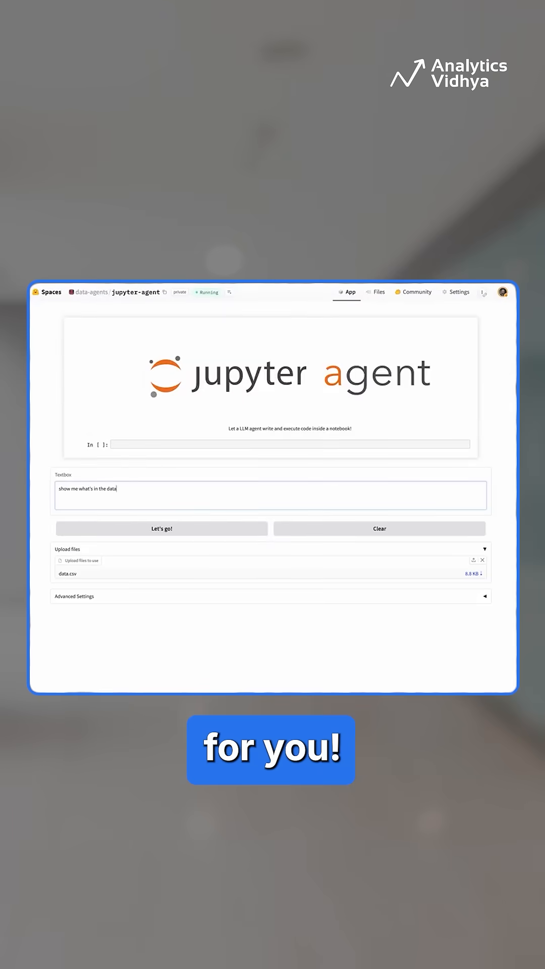
# Step: Submit 'show me what's in the data', then 'make a plot for each group'
pyautogui.click(160, 528)
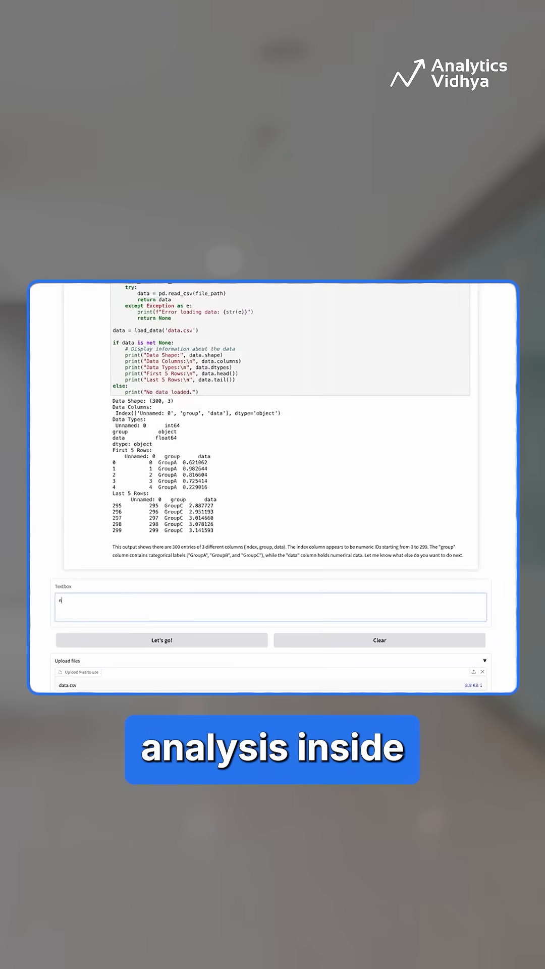
pyautogui.click(161, 639)
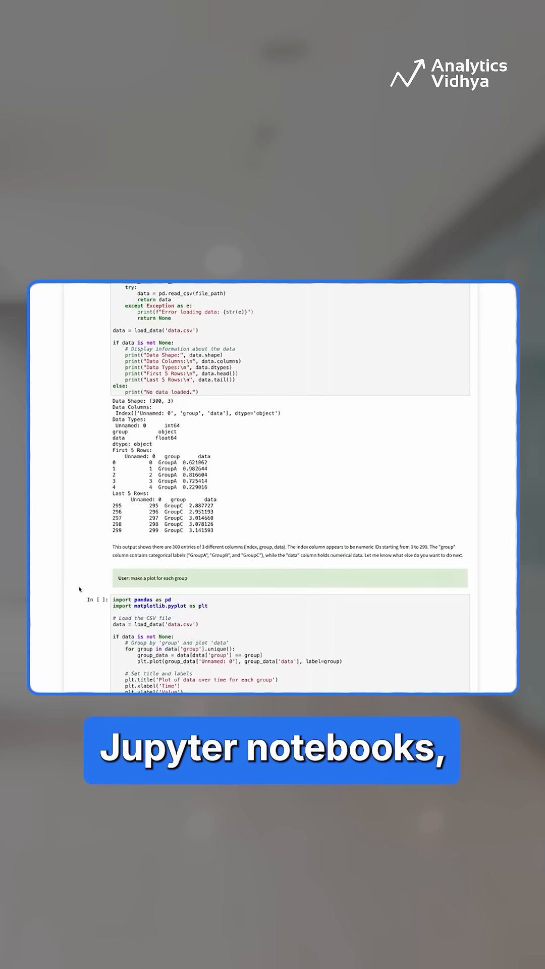